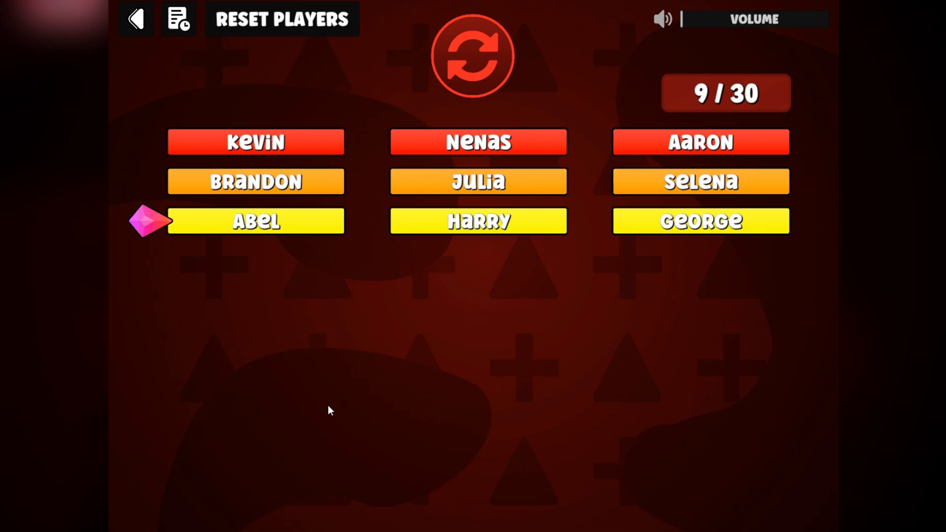
Leave the nine-player, three-team draw and return to the PlayerDraw title menu
{"action": "left_click", "coordinate": [135, 18]}
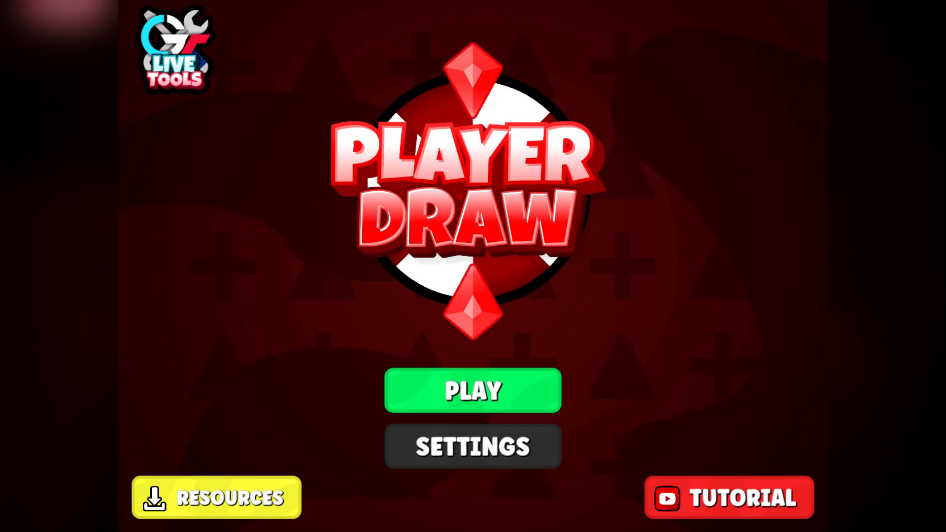
In settings, enable Use Fixed Player Amount with a limit of 30 players
{"action": "left_click", "coordinate": [472, 447]}
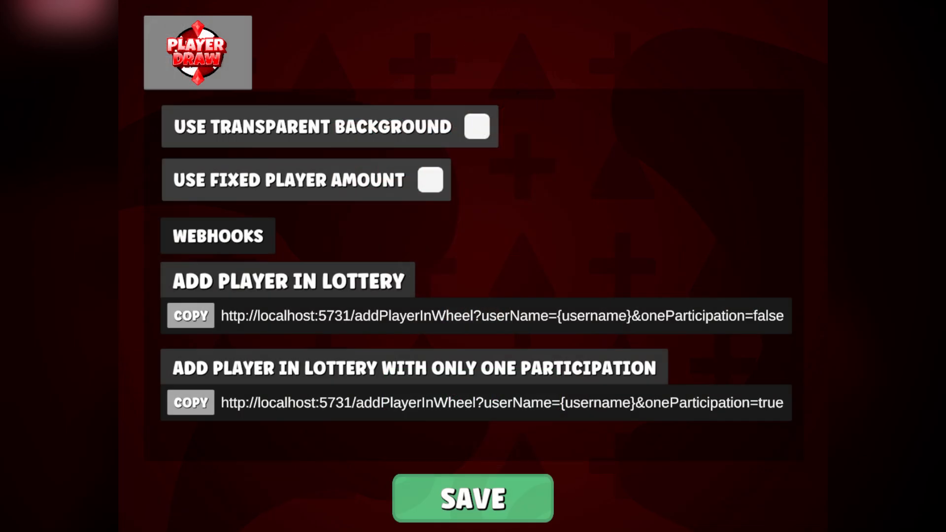
{"action": "left_click", "coordinate": [429, 180]}
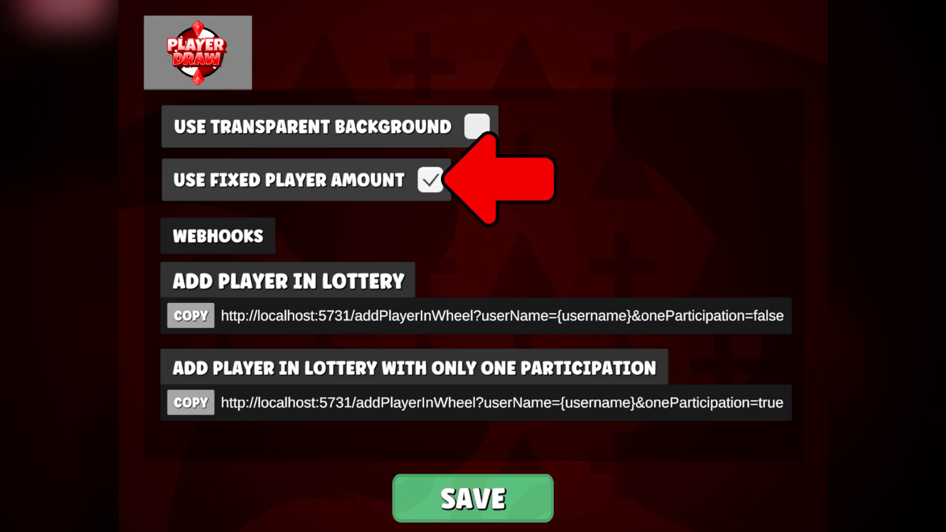
{"action": "left_click", "coordinate": [429, 180]}
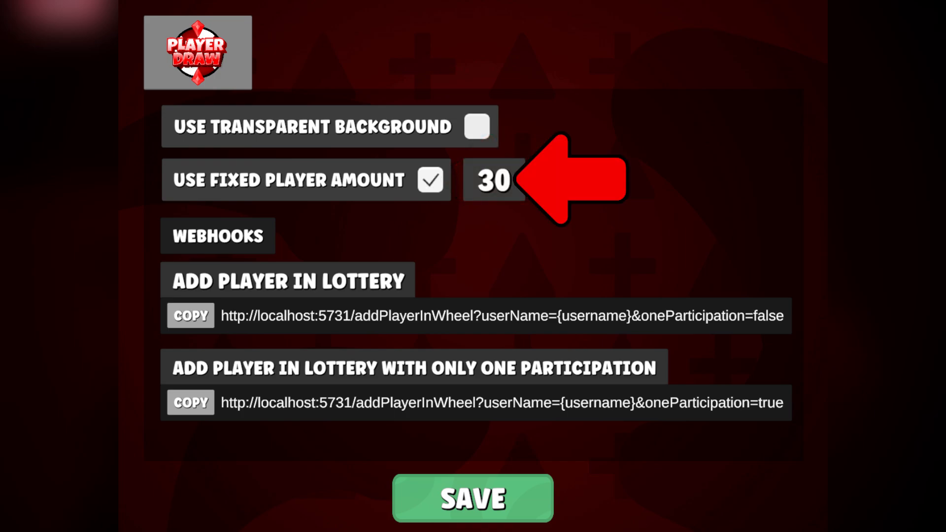
{"action": "left_click", "coordinate": [430, 179]}
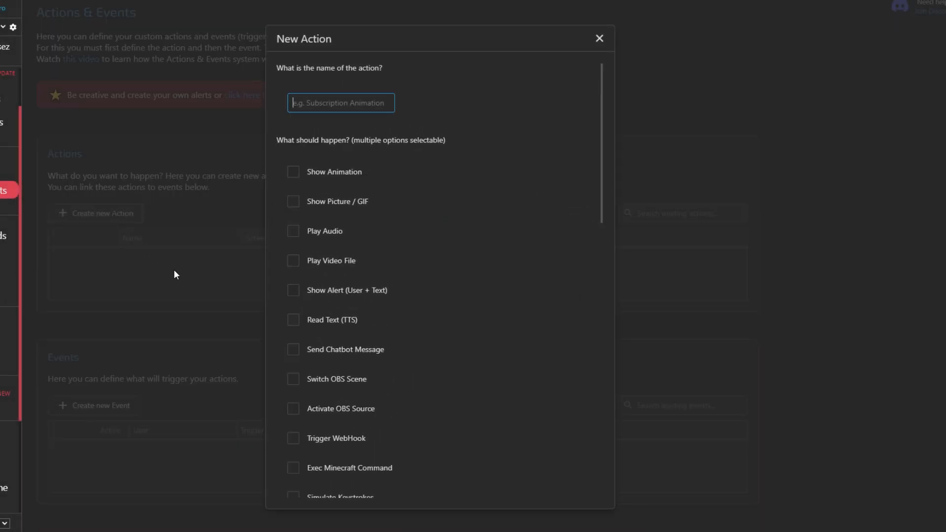
Save a 'Player Draw' action that triggers the addPlayerInWheel webhook for 10 seconds
{"action": "scroll", "scroll_direction": "down", "scroll_amount": 3}
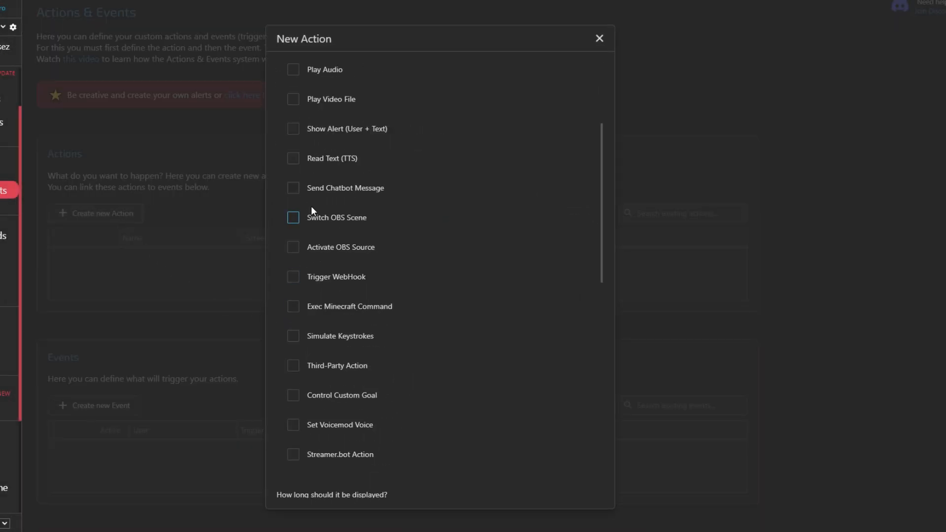
{"action": "left_click", "coordinate": [293, 276]}
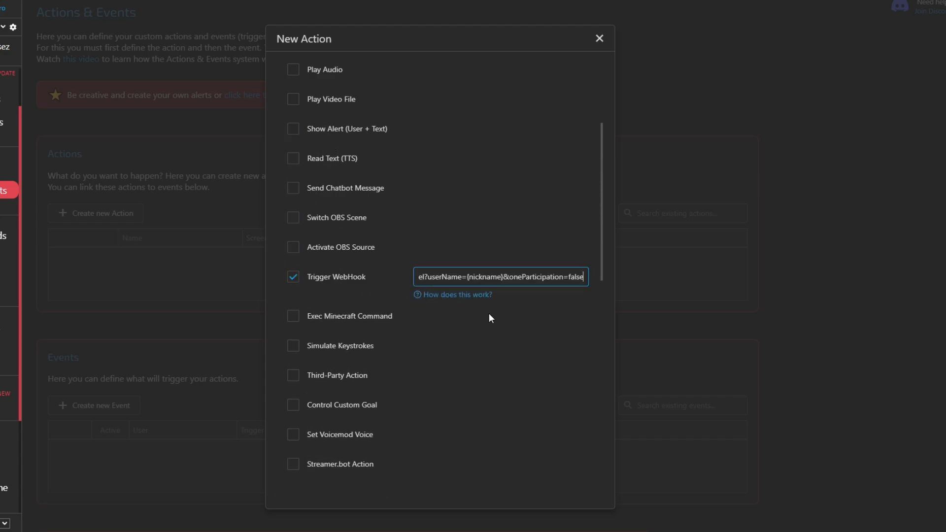
{"action": "scroll", "scroll_direction": "down", "scroll_amount": 3}
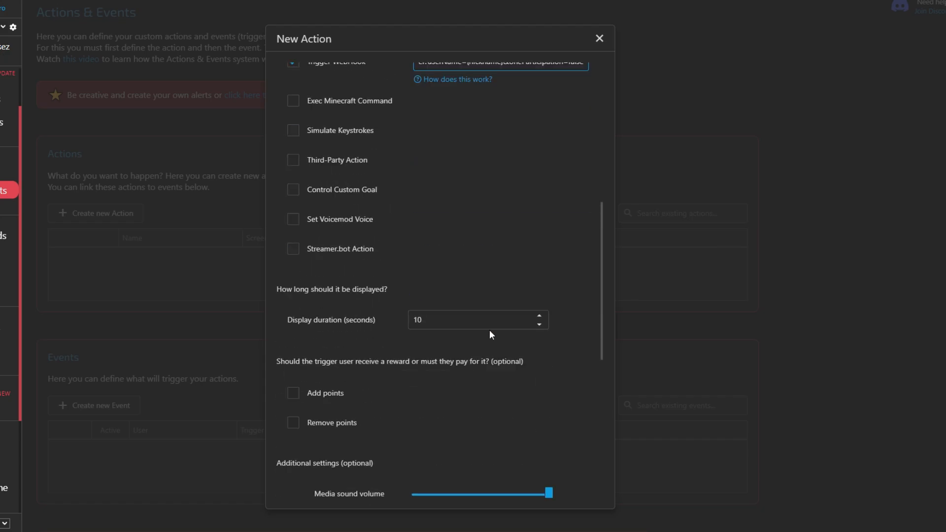
{"action": "scroll", "scroll_direction": "down", "scroll_amount": 3}
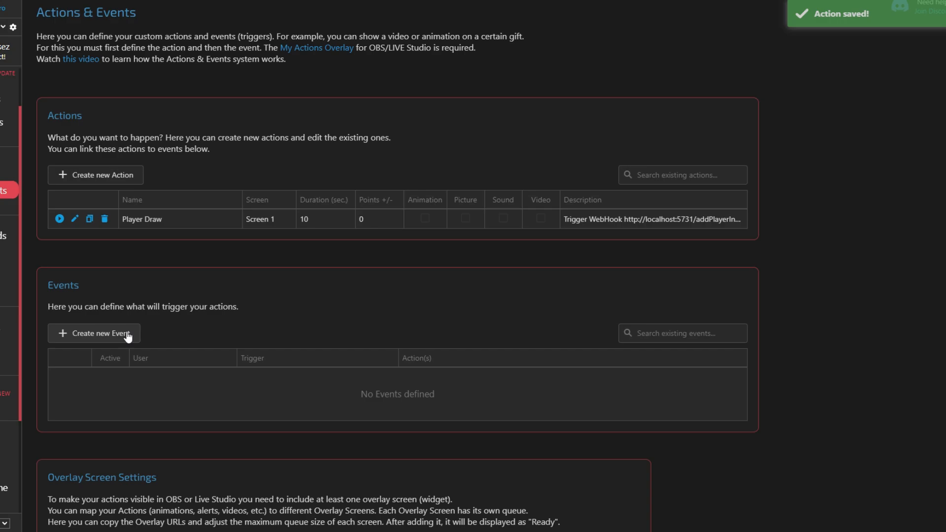
Create and save an event where sending a Rose gift triggers the Player Draw action
{"action": "left_click", "coordinate": [94, 333]}
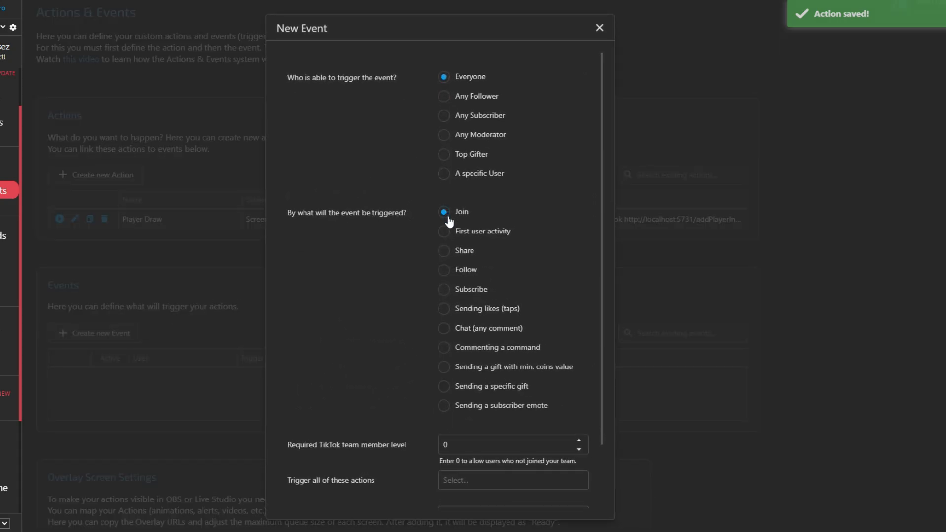
{"action": "mouse_move", "coordinate": [478, 386]}
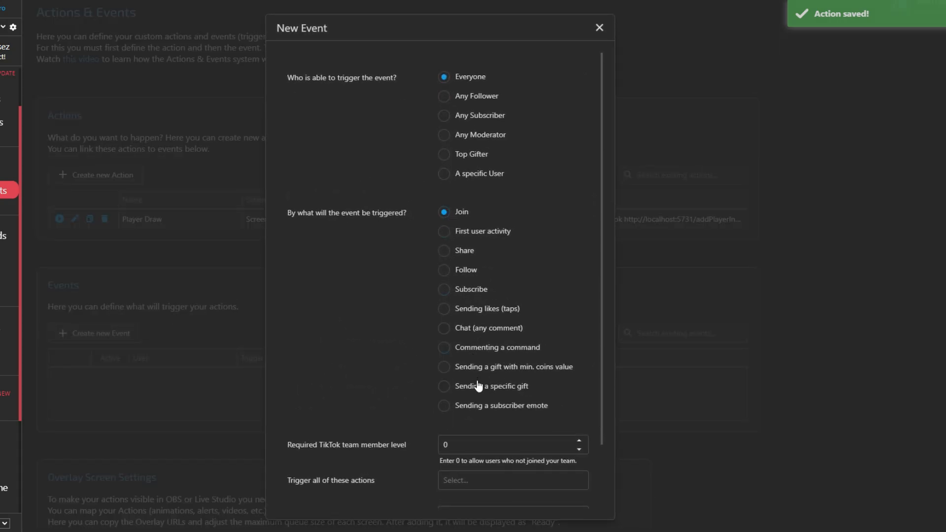
{"action": "left_click", "coordinate": [444, 386]}
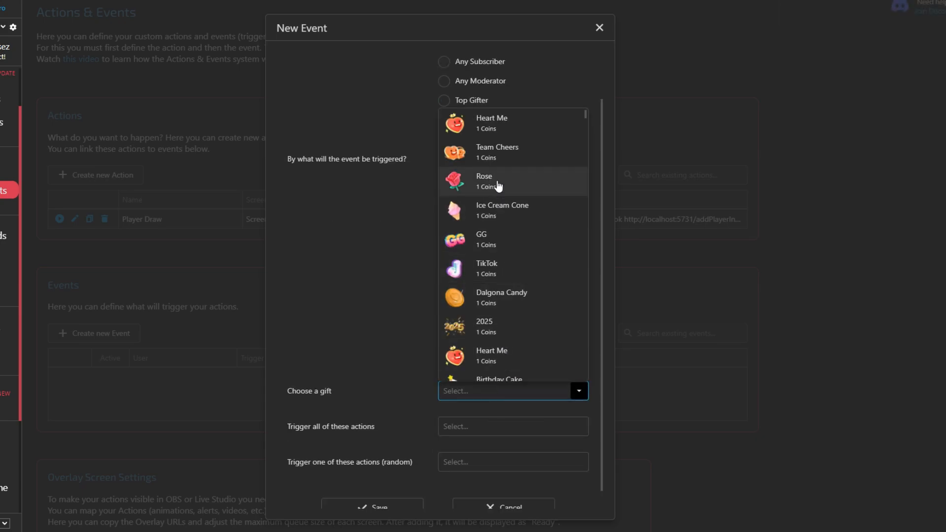
{"action": "left_click", "coordinate": [484, 181]}
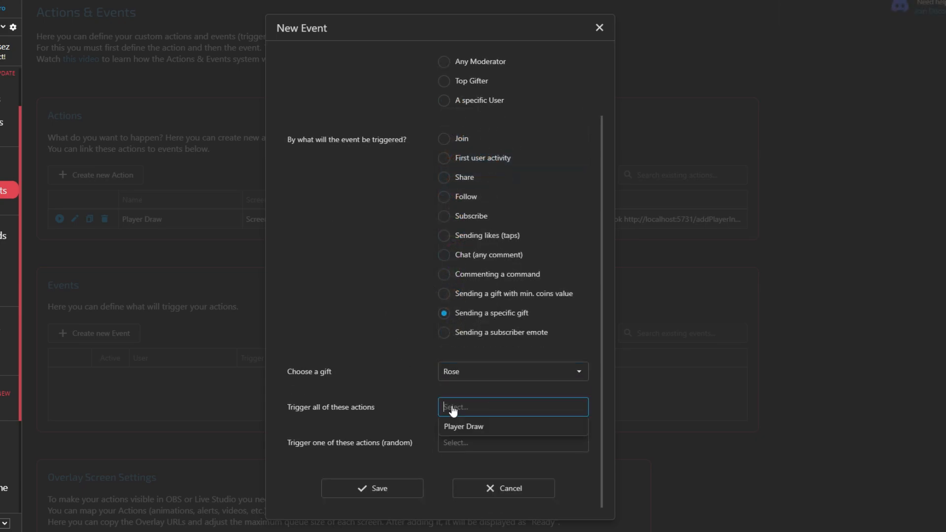
{"action": "left_click", "coordinate": [464, 427]}
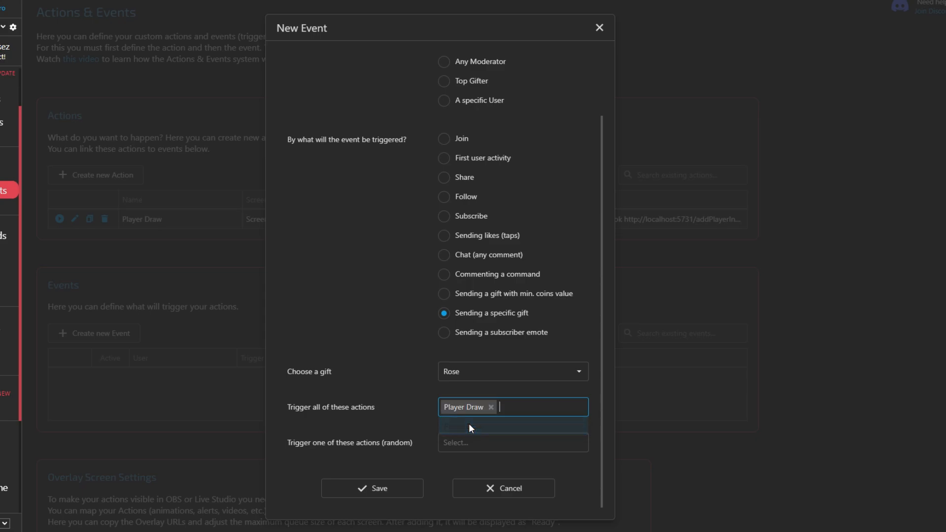
{"action": "left_click", "coordinate": [372, 488]}
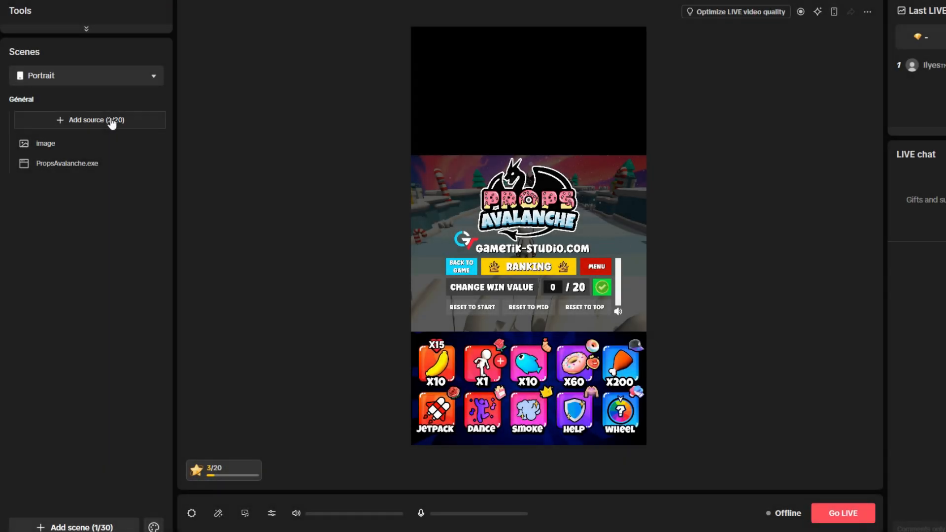
Add a window capture of PlayerDraw-Tool.exe to the Portrait scene
{"action": "left_click", "coordinate": [96, 119]}
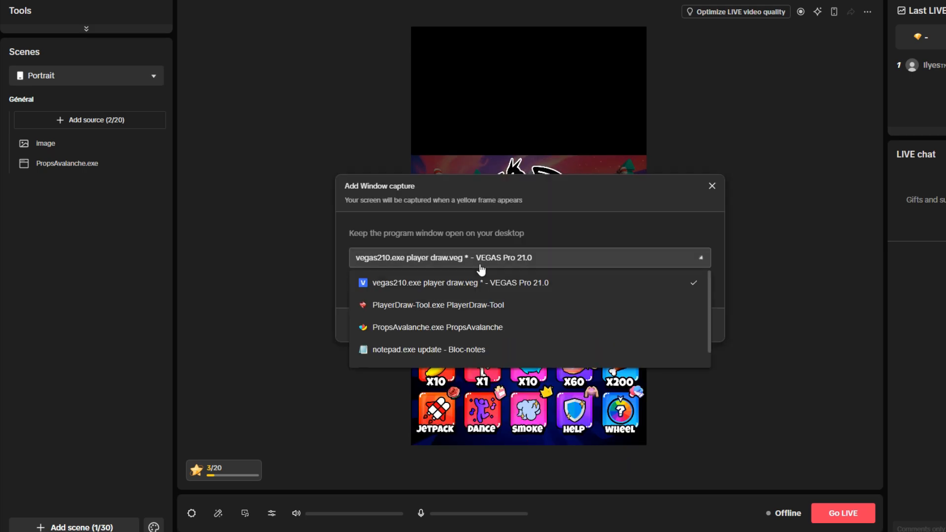
{"action": "left_click", "coordinate": [438, 304]}
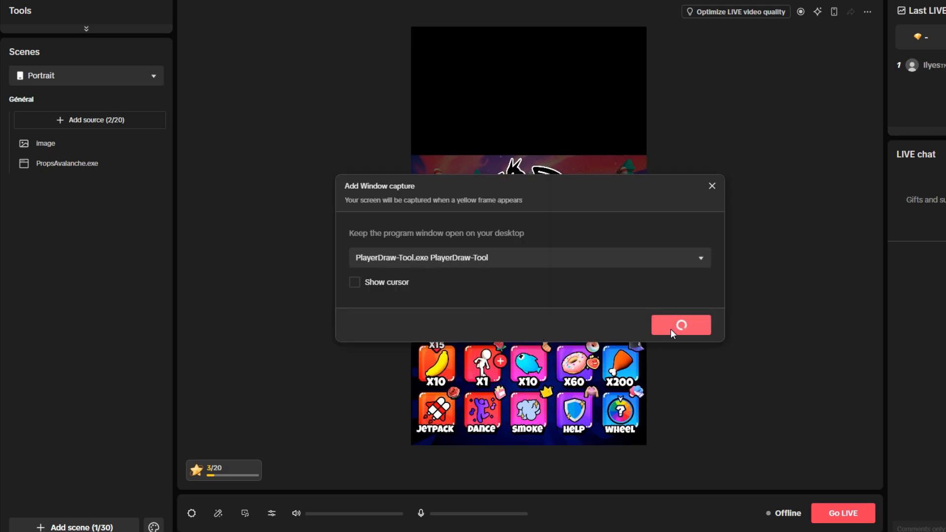
{"action": "left_click", "coordinate": [680, 324]}
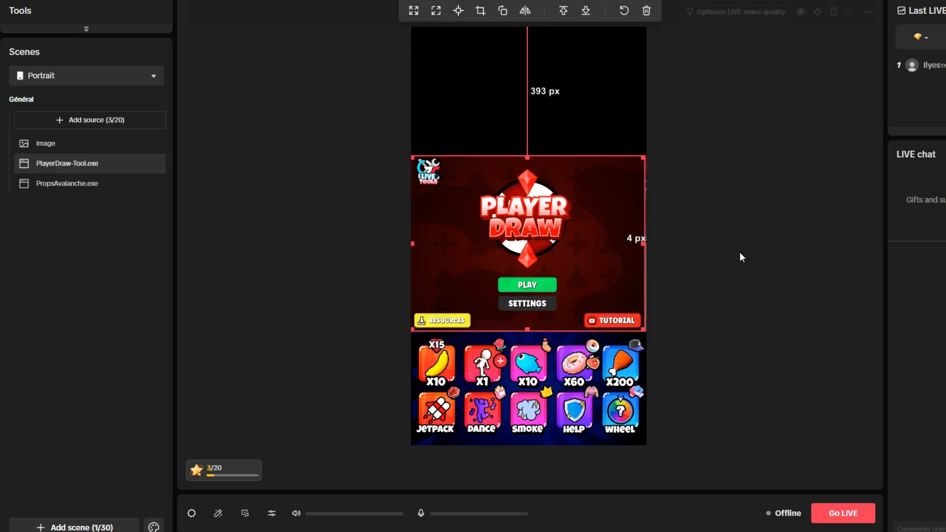
{"action": "mouse_move", "coordinate": [141, 164]}
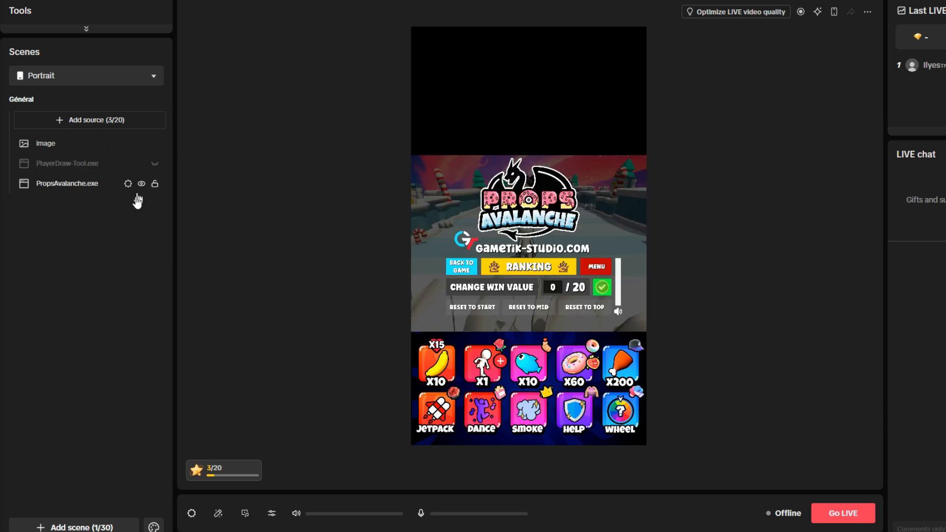
{"action": "mouse_move", "coordinate": [159, 151]}
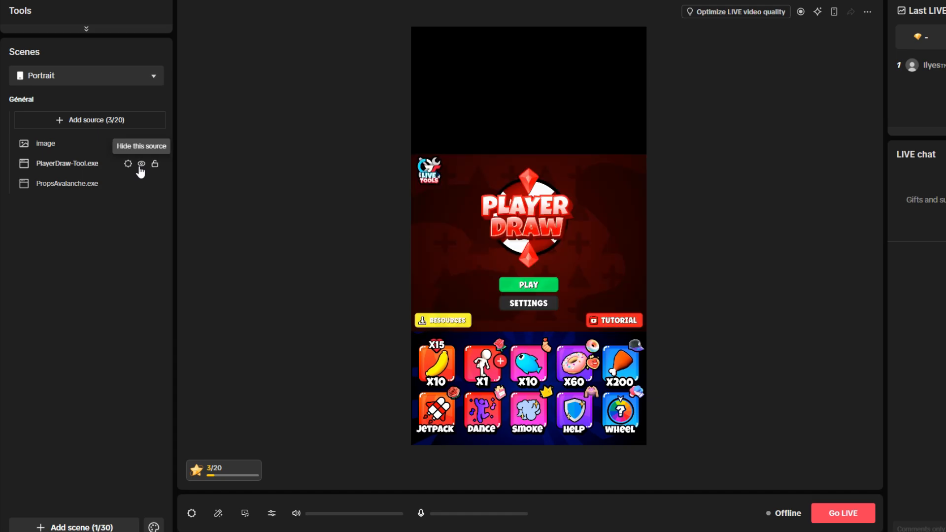
Hide the PlayerDraw-Tool.exe source using its eye icon
{"action": "left_click", "coordinate": [142, 164]}
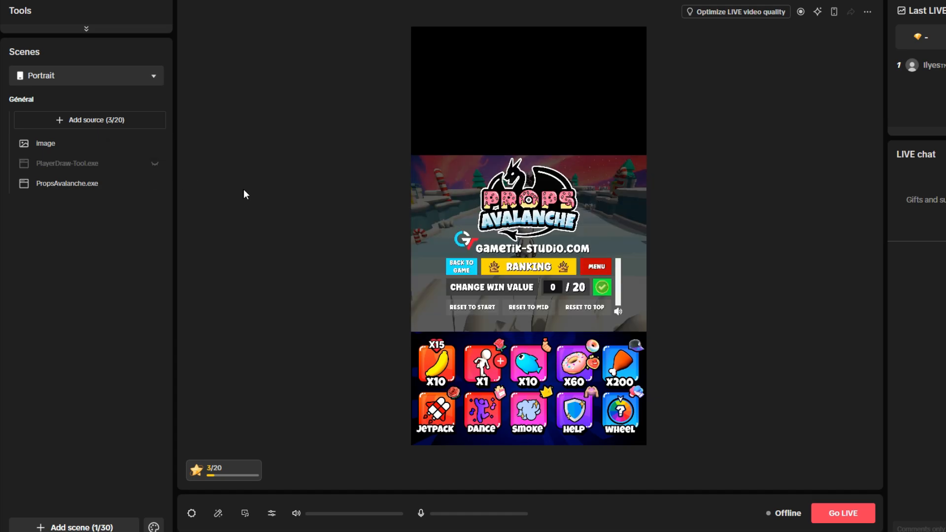